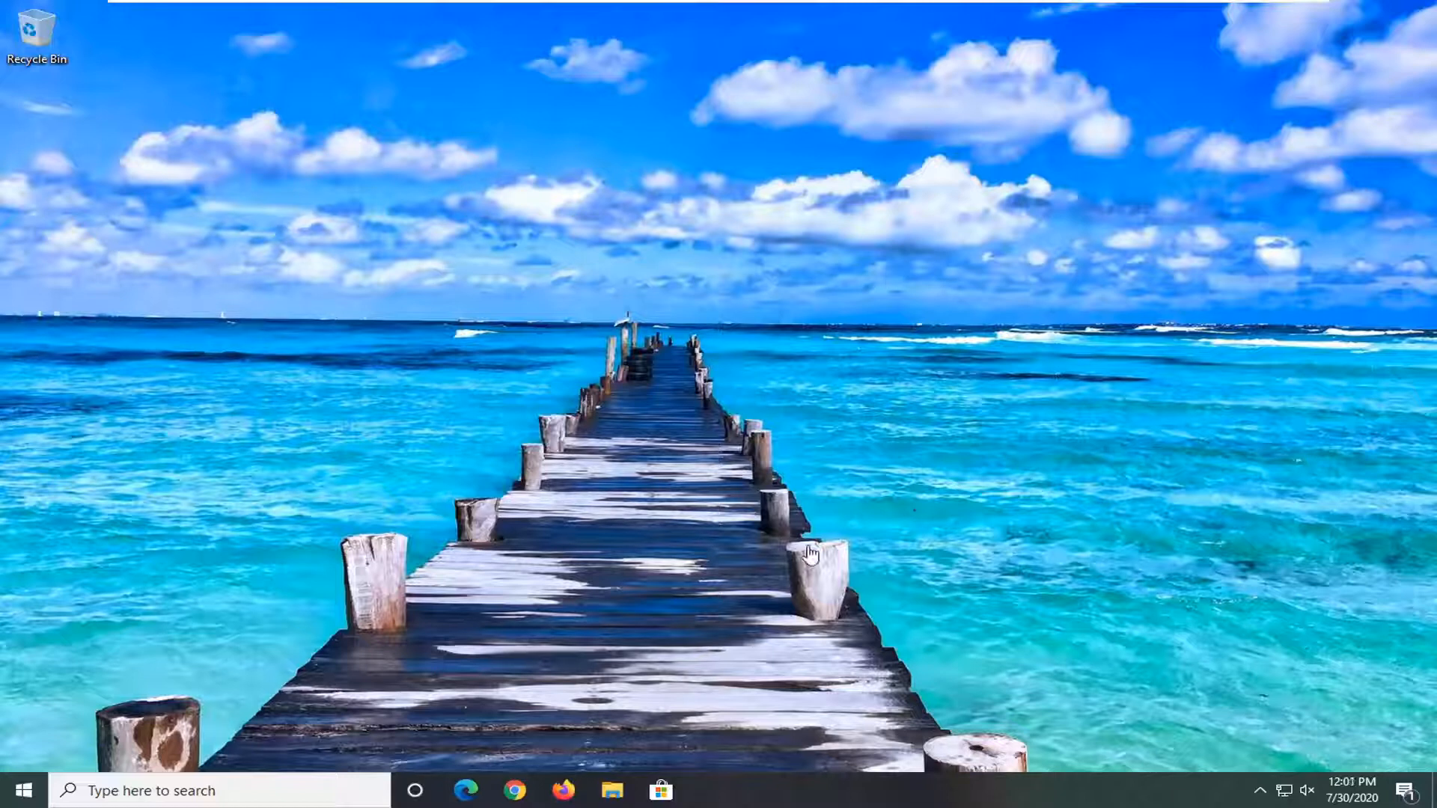
{"action": "mouse_move", "coordinate": [365, 603]}
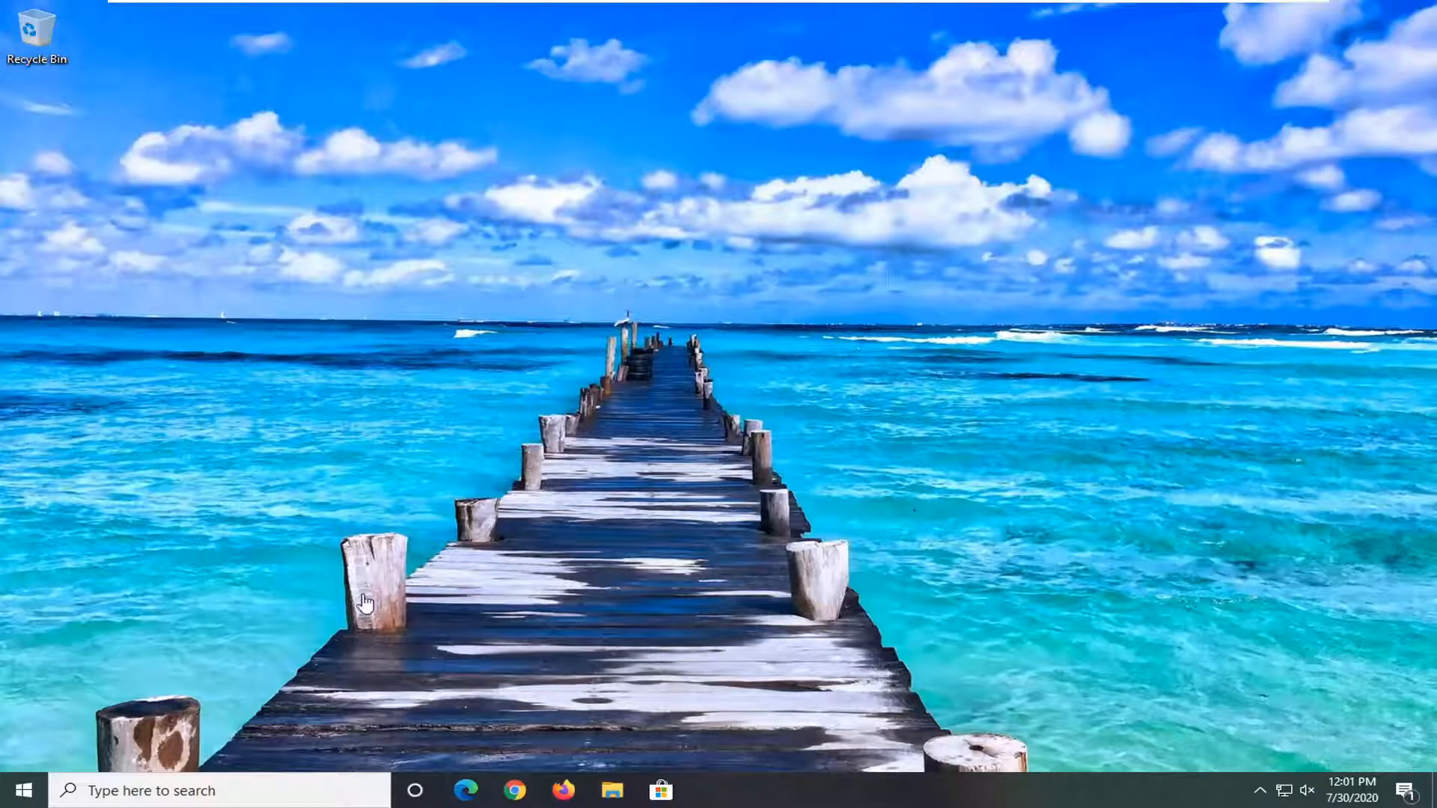
{"action": "mouse_move", "coordinate": [467, 791]}
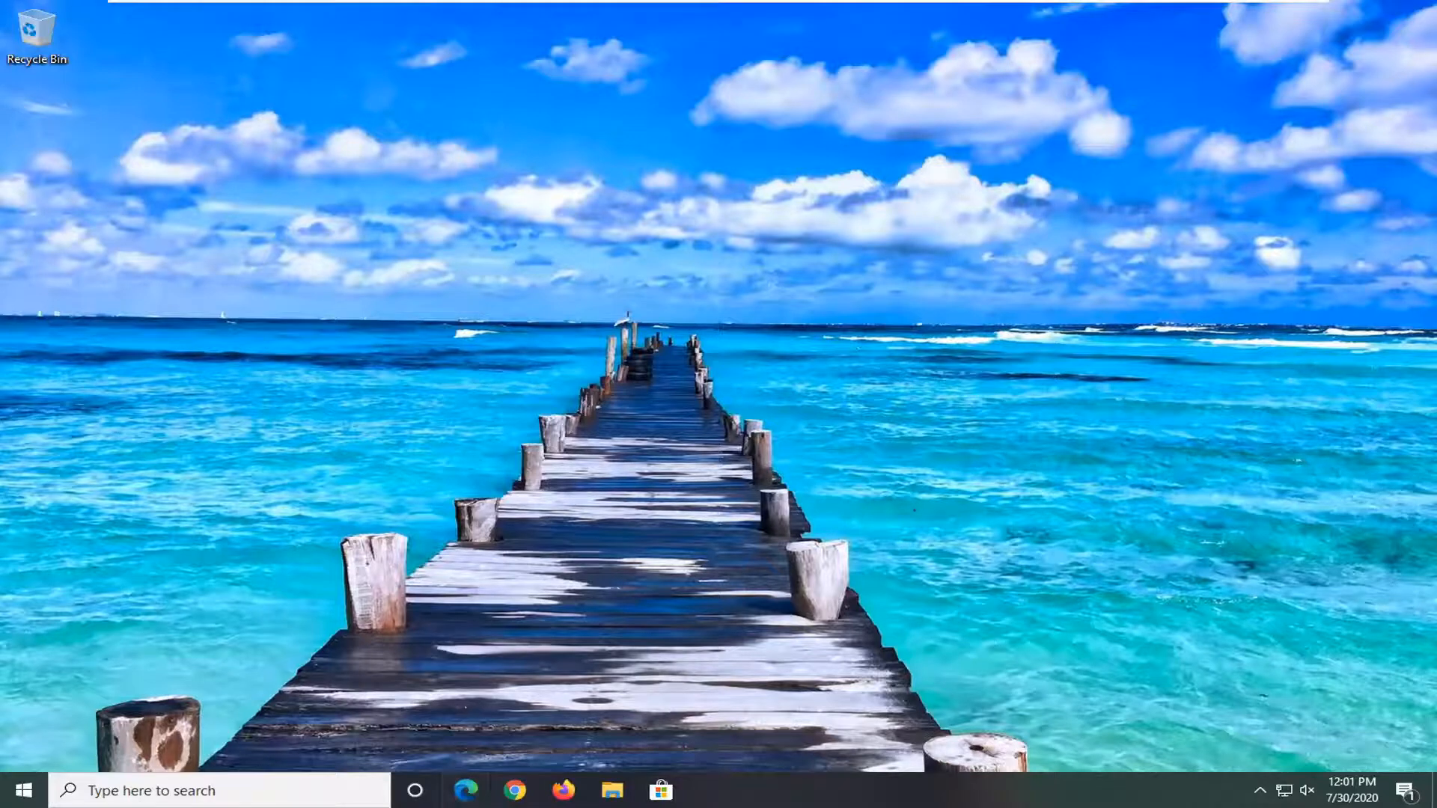
- Launch Edge from the taskbar and open the '...' Settings and more menu over Google
{"action": "left_click", "coordinate": [465, 791]}
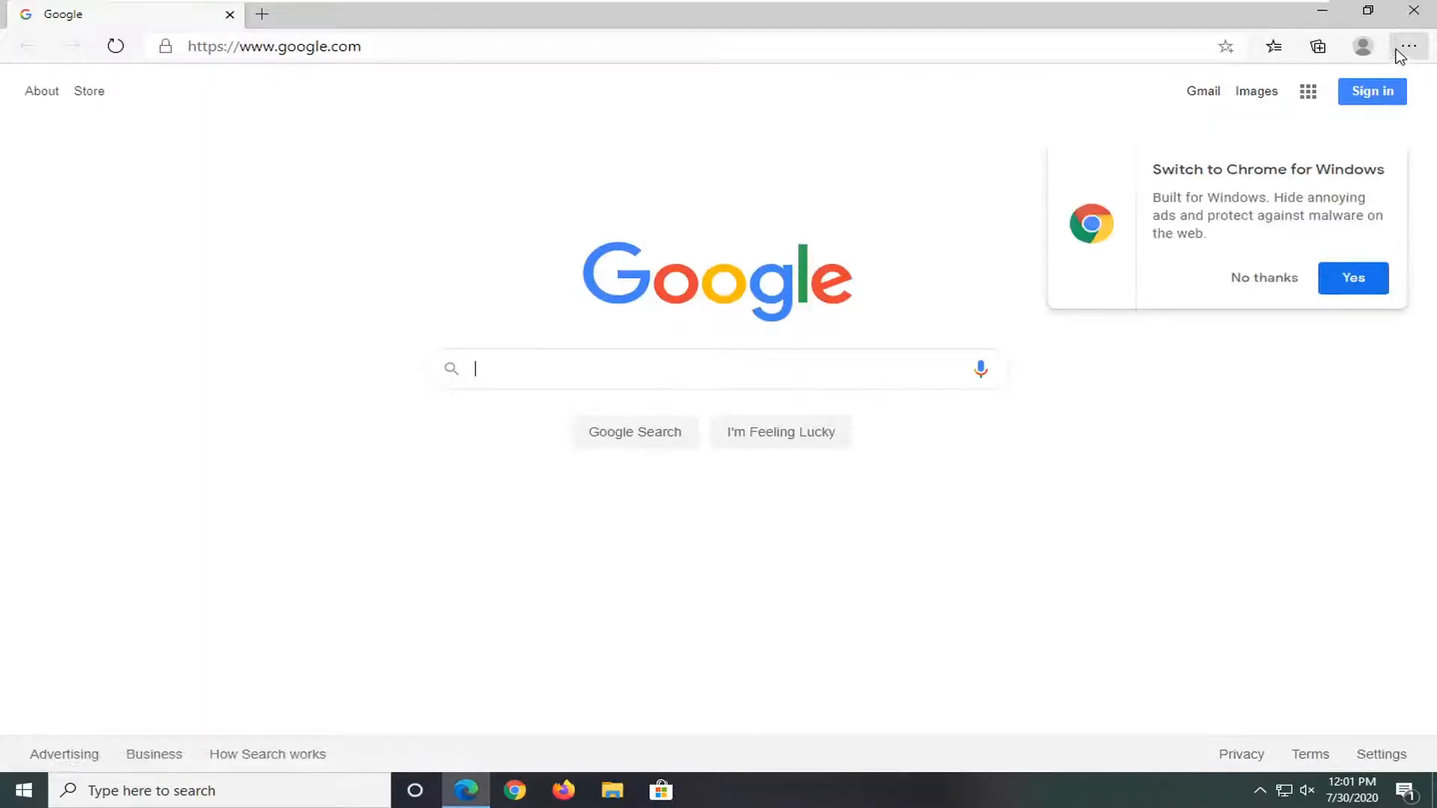
{"action": "left_click", "coordinate": [1409, 48]}
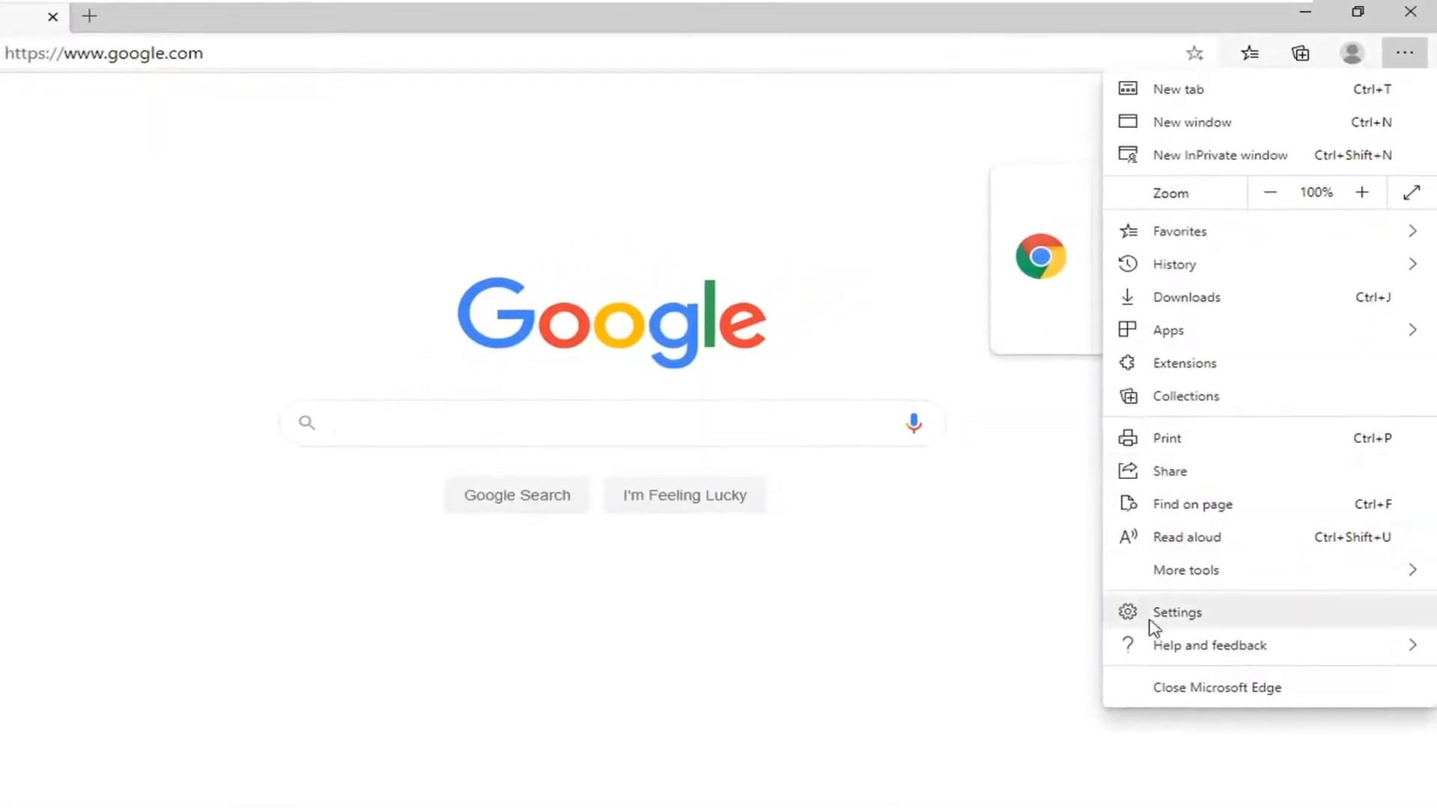
- Open Edge Settings from the menu, landing on the profile section
{"action": "left_click", "coordinate": [1176, 612]}
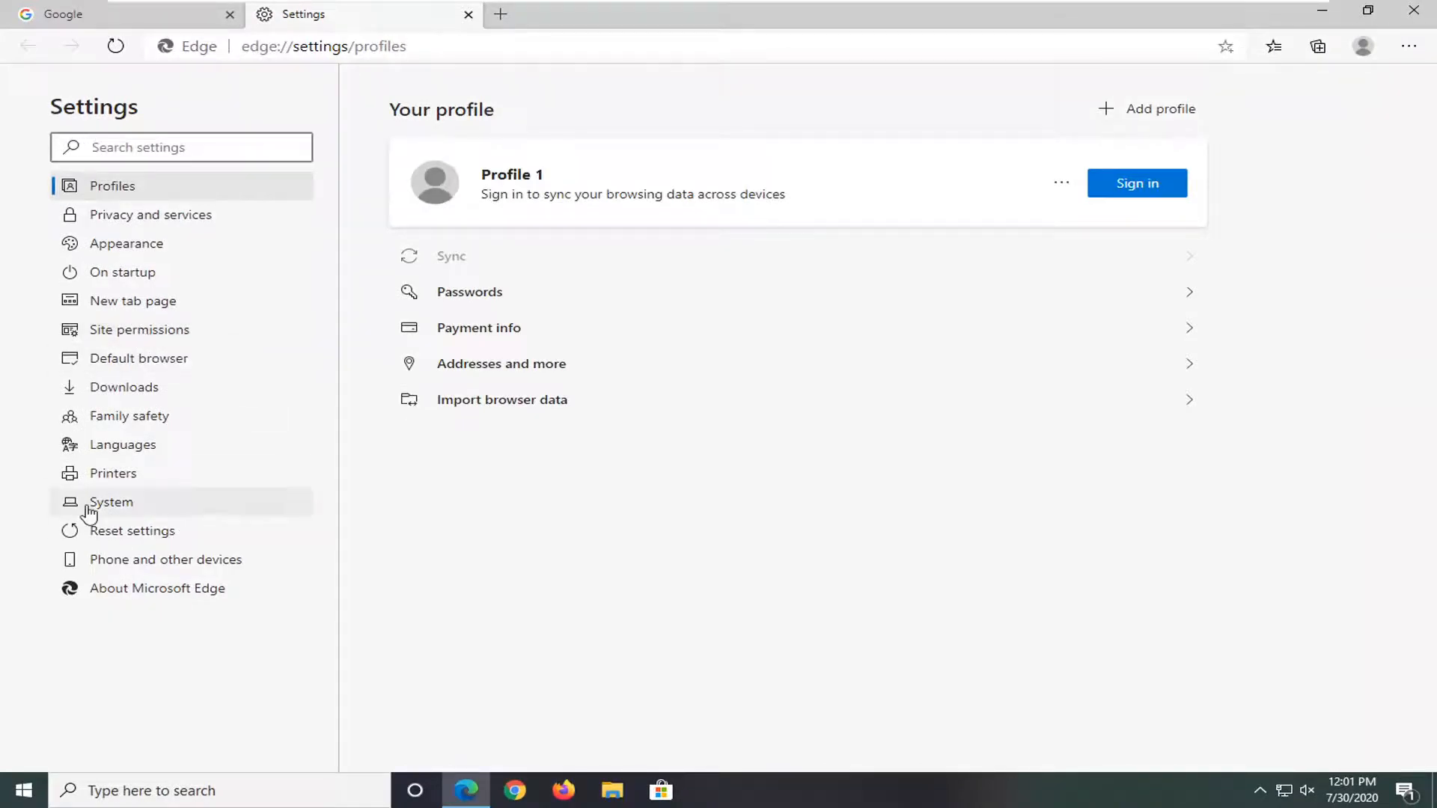
- Turn off 'Continue running background apps when Microsoft Edge is closed' under System, then close Edge
{"action": "left_click", "coordinate": [111, 502]}
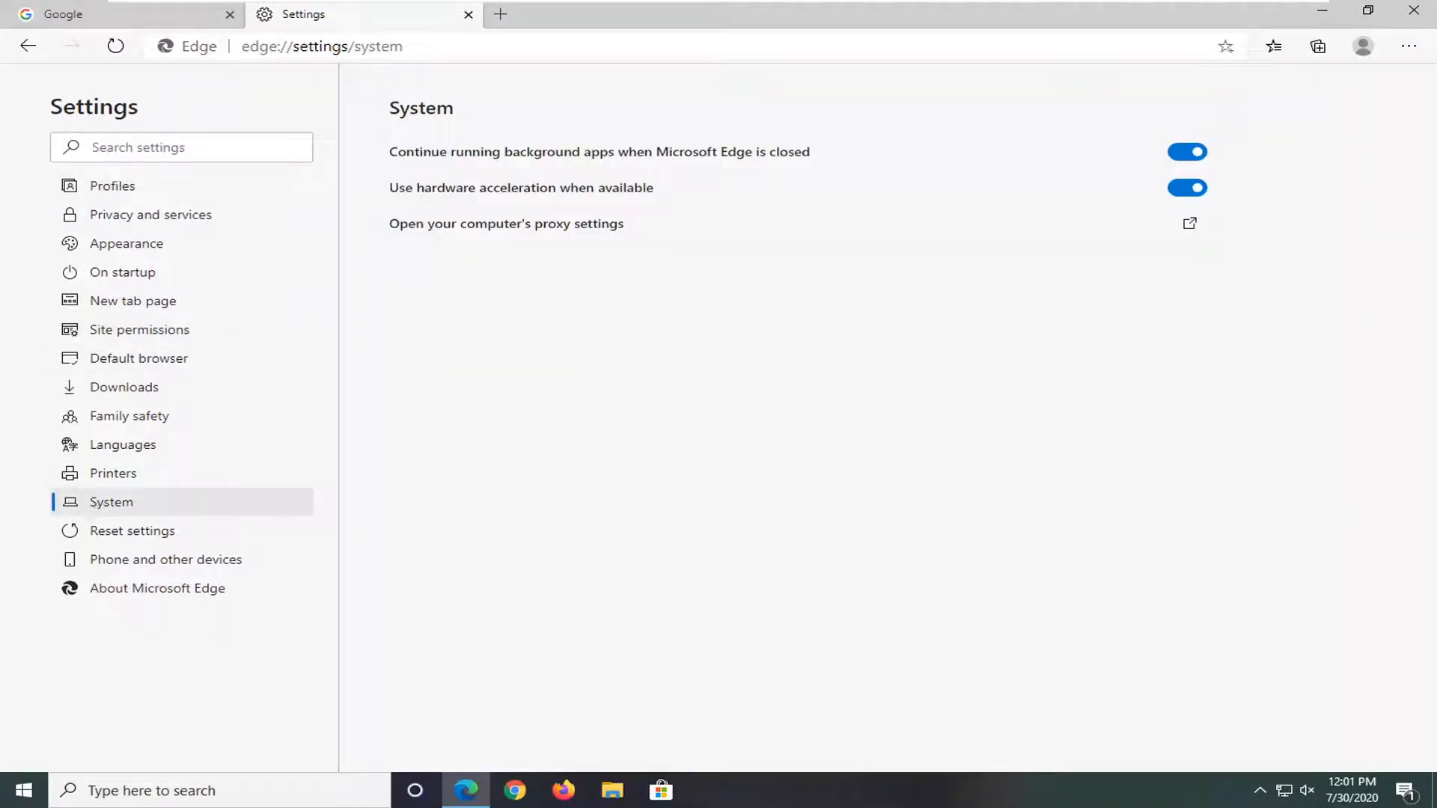
{"action": "mouse_move", "coordinate": [611, 164]}
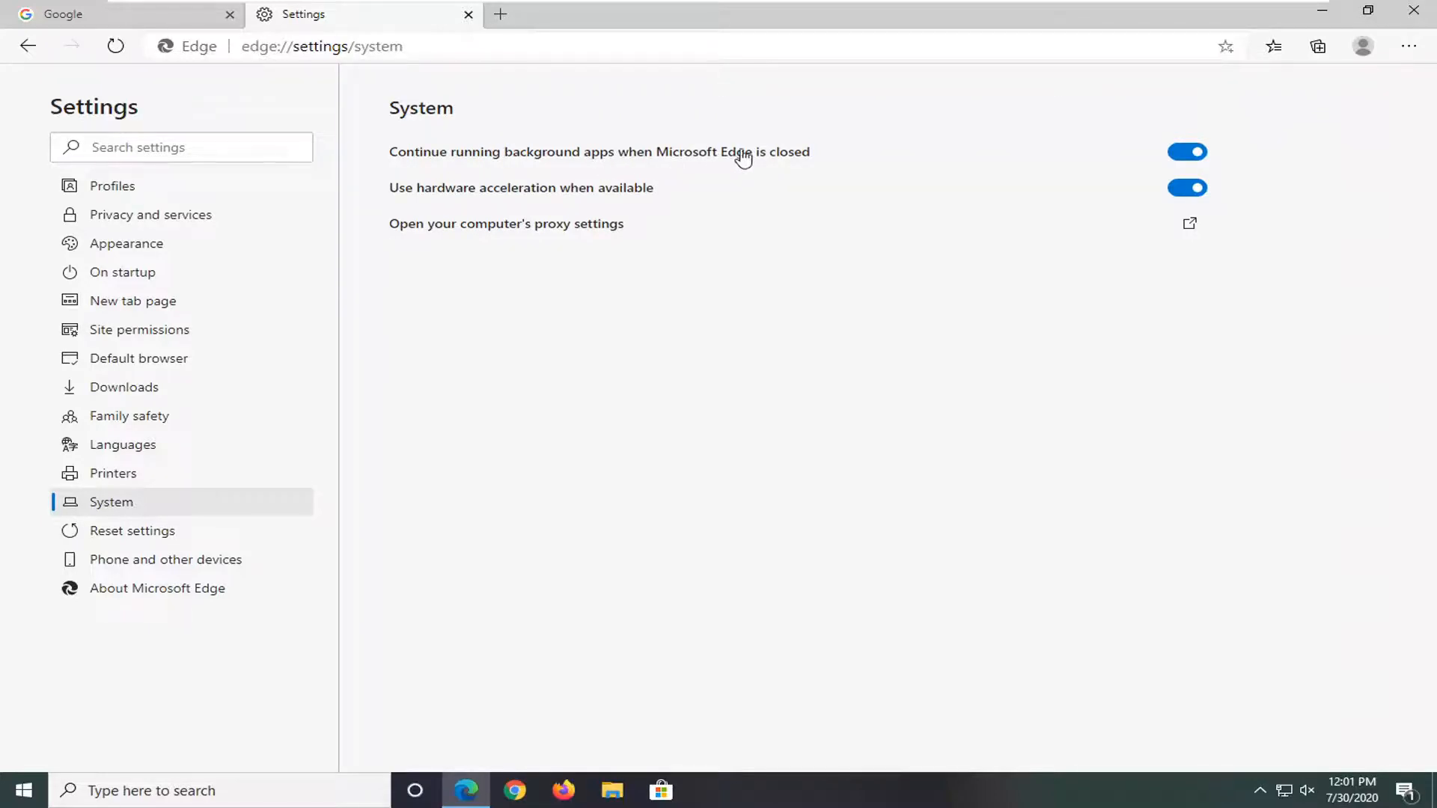
{"action": "mouse_move", "coordinate": [1187, 156]}
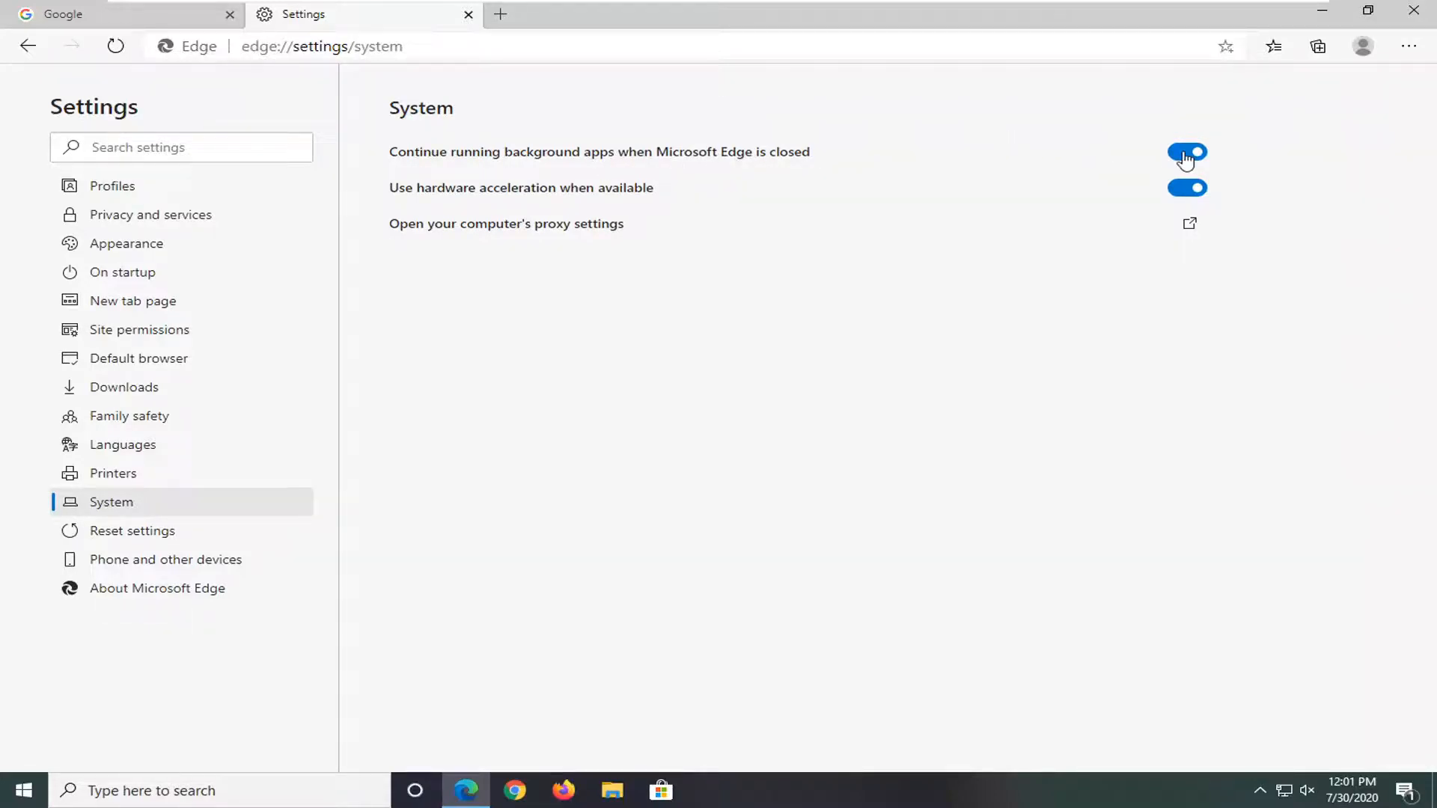
{"action": "left_click", "coordinate": [1187, 151]}
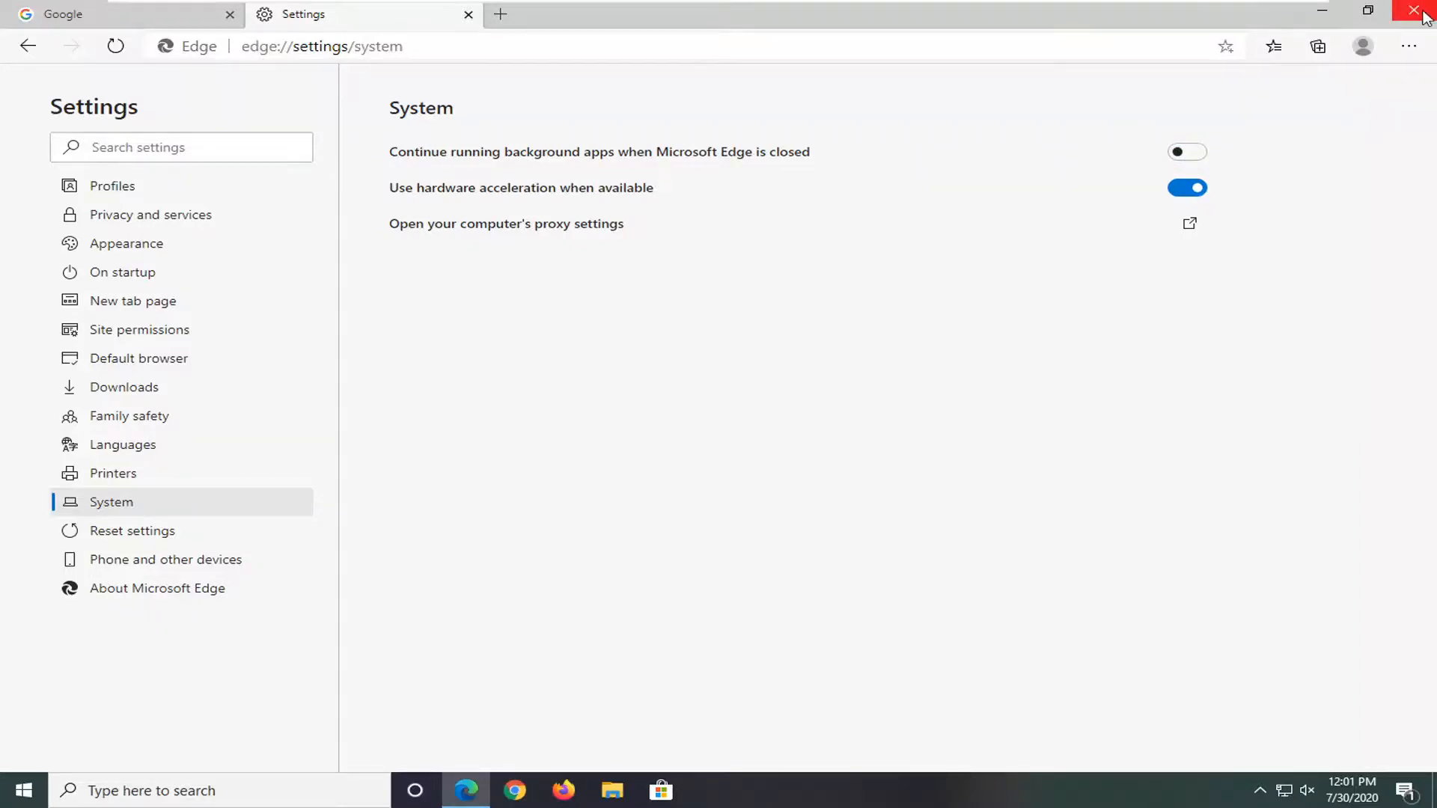
{"action": "left_click", "coordinate": [1416, 12]}
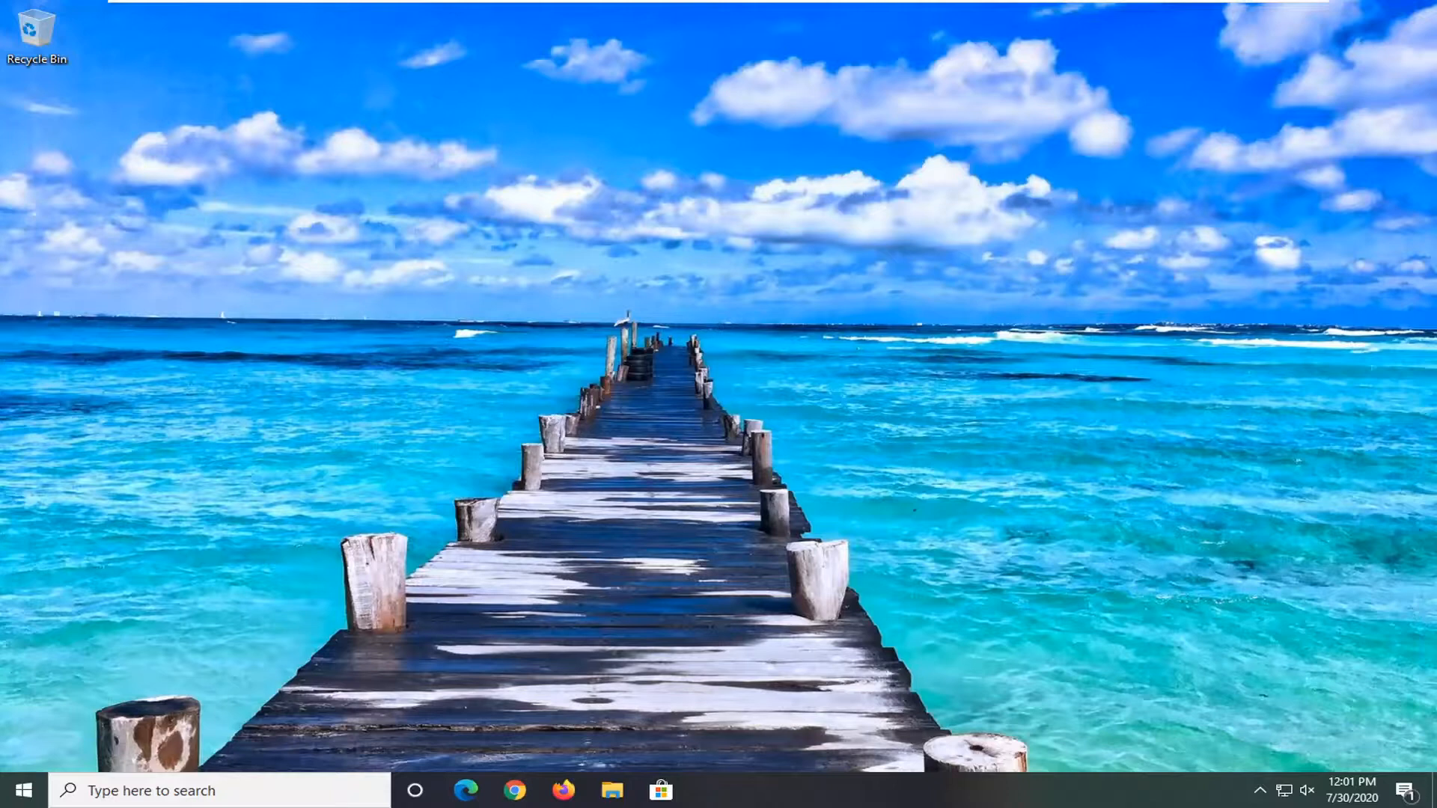